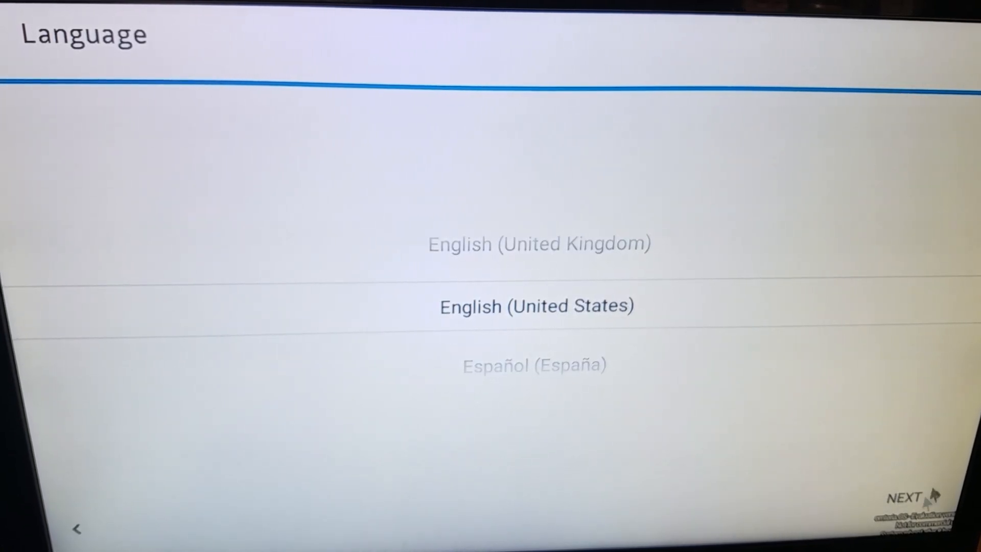
Step: Accept English (United States) and choose Eastern Time (GMT-4:00) as the time zone
{"action": "left_click", "coordinate": [908, 498]}
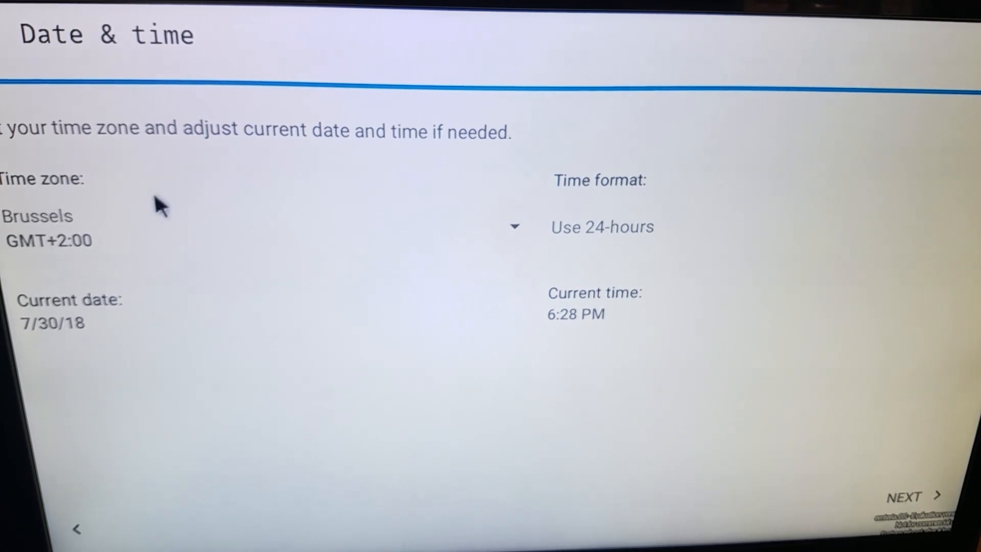
{"action": "left_click", "coordinate": [38, 216]}
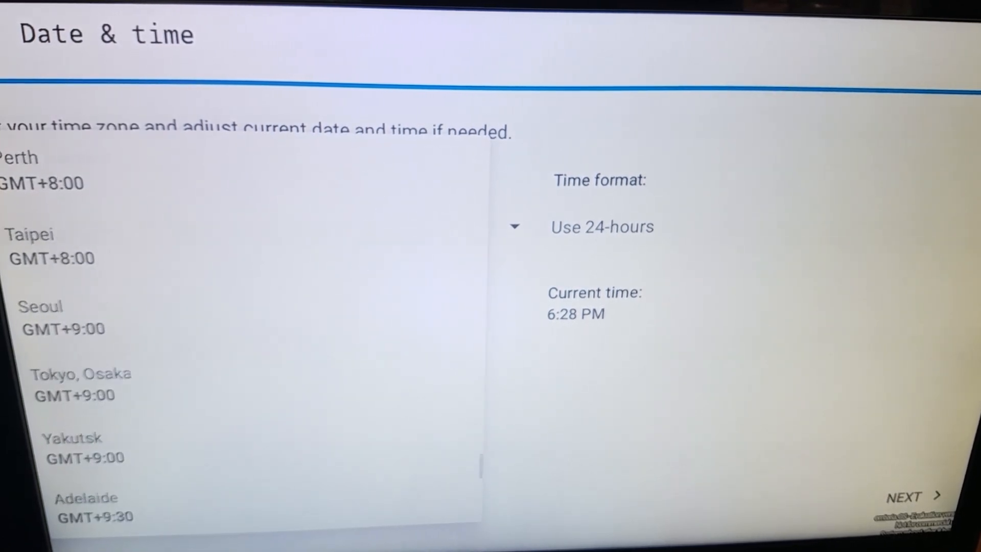
{"action": "scroll", "scroll_direction": "down", "scroll_amount": 3}
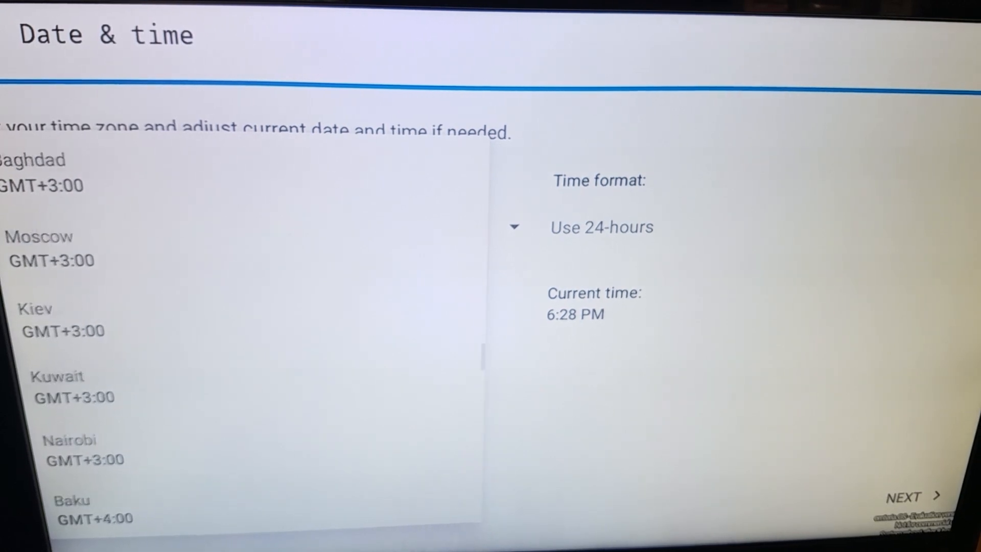
{"action": "scroll", "scroll_direction": "down", "scroll_amount": 3}
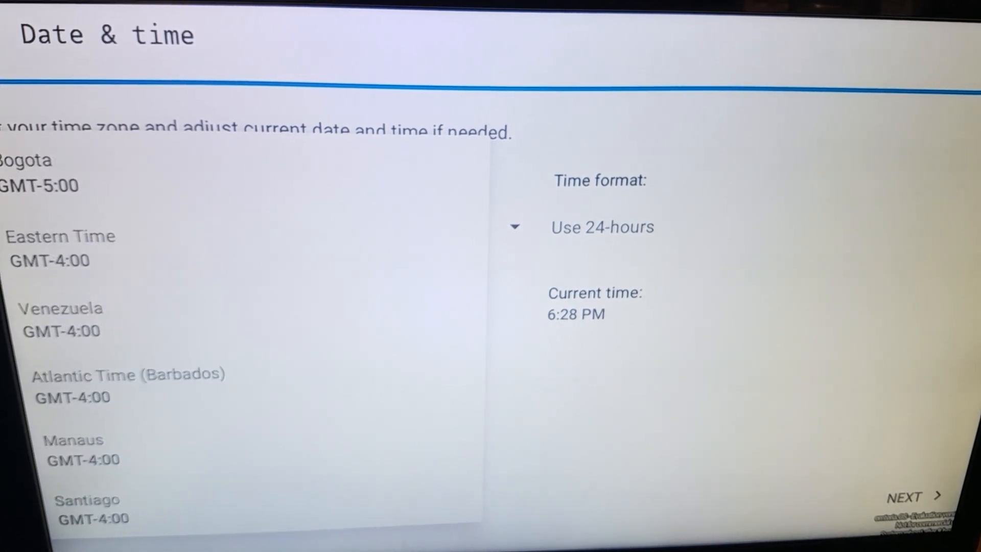
{"action": "left_click", "coordinate": [60, 247]}
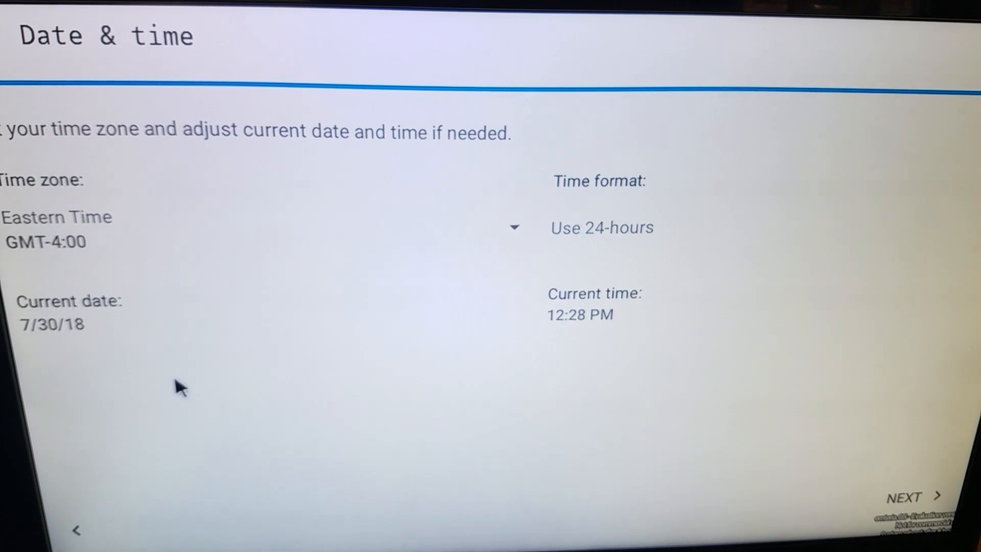
Step: Set the current time to 3:40 and correct it to PM
{"action": "left_click", "coordinate": [580, 314]}
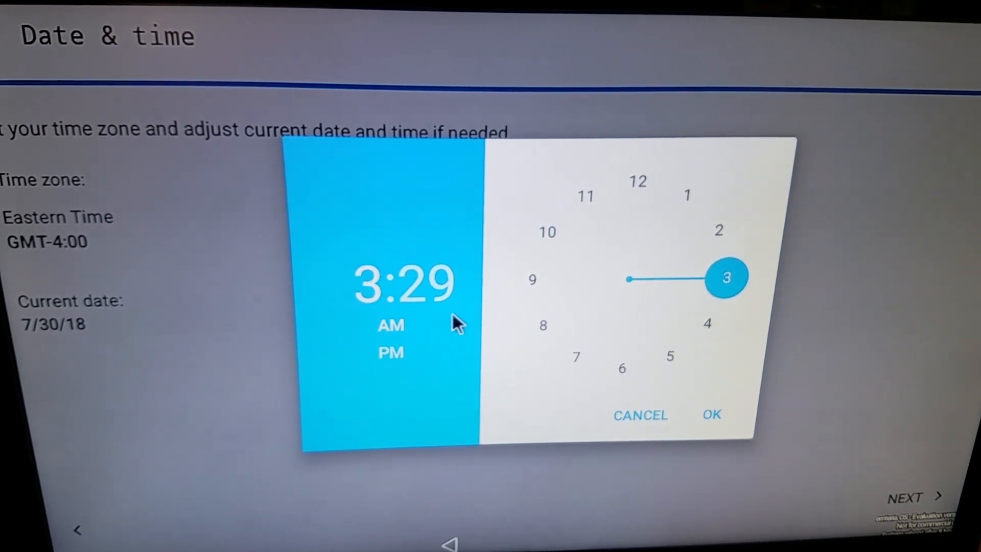
{"action": "left_click", "coordinate": [370, 283]}
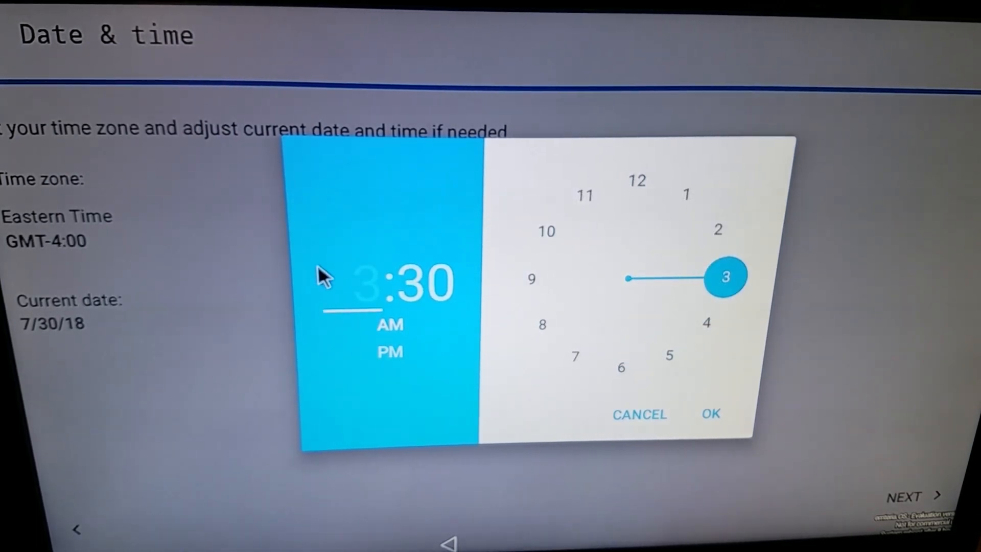
{"action": "left_click", "coordinate": [542, 324]}
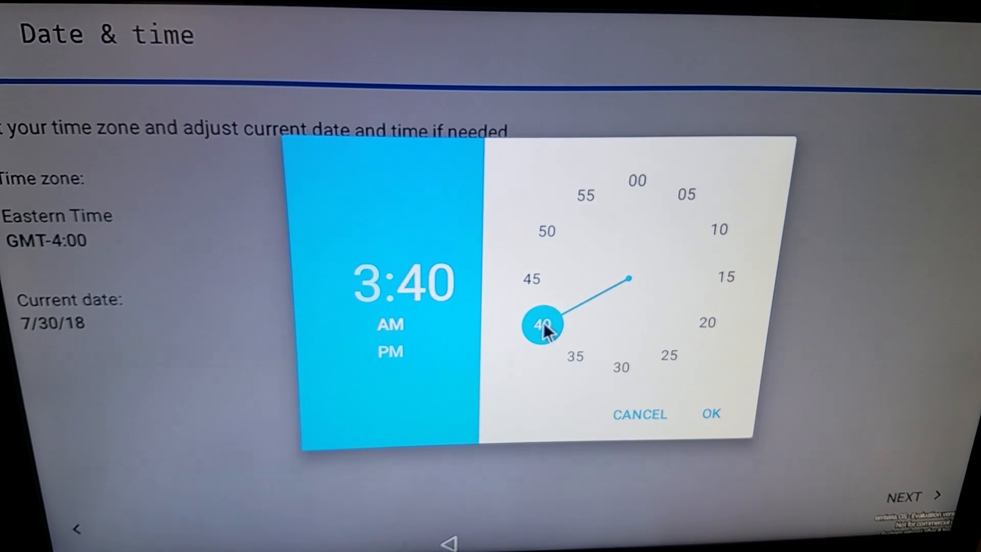
{"action": "left_click", "coordinate": [710, 414]}
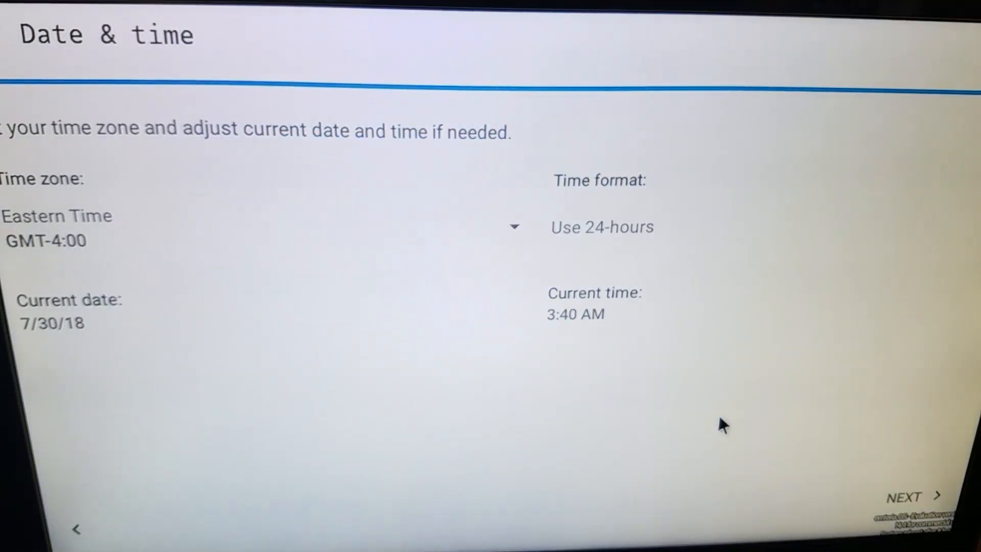
{"action": "left_click", "coordinate": [575, 314]}
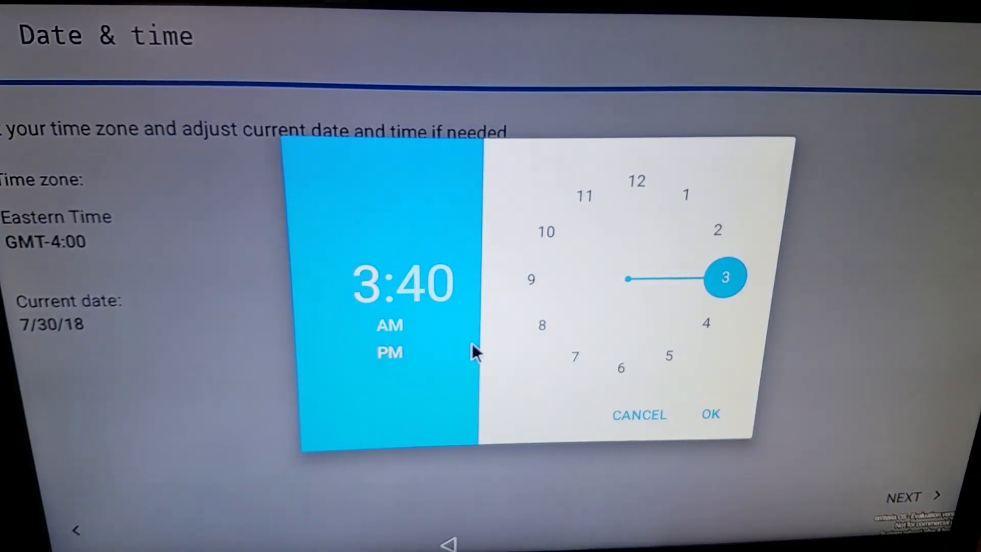
{"action": "left_click", "coordinate": [711, 414]}
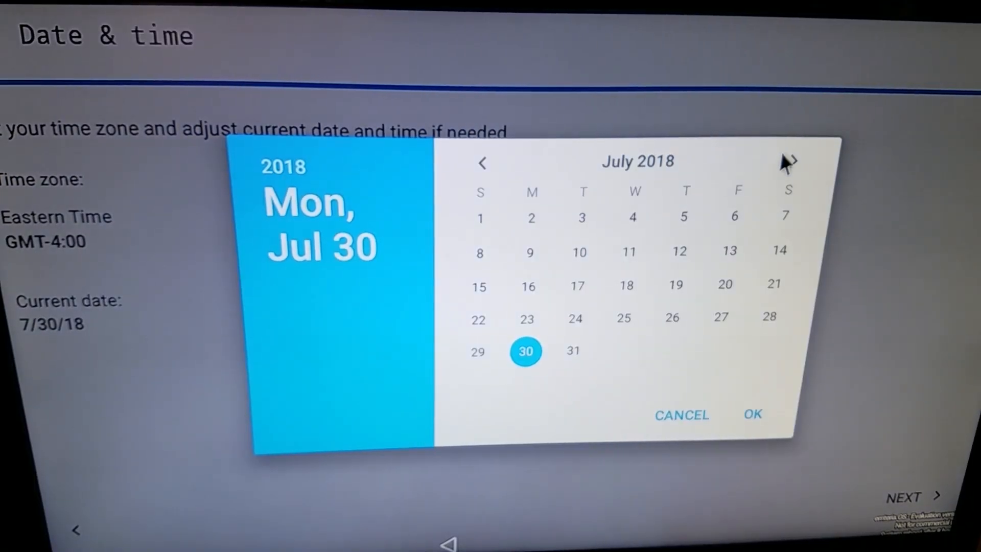
Step: Set the current date to September 27, 2018 and finish the setup wizard
{"action": "left_click", "coordinate": [793, 162]}
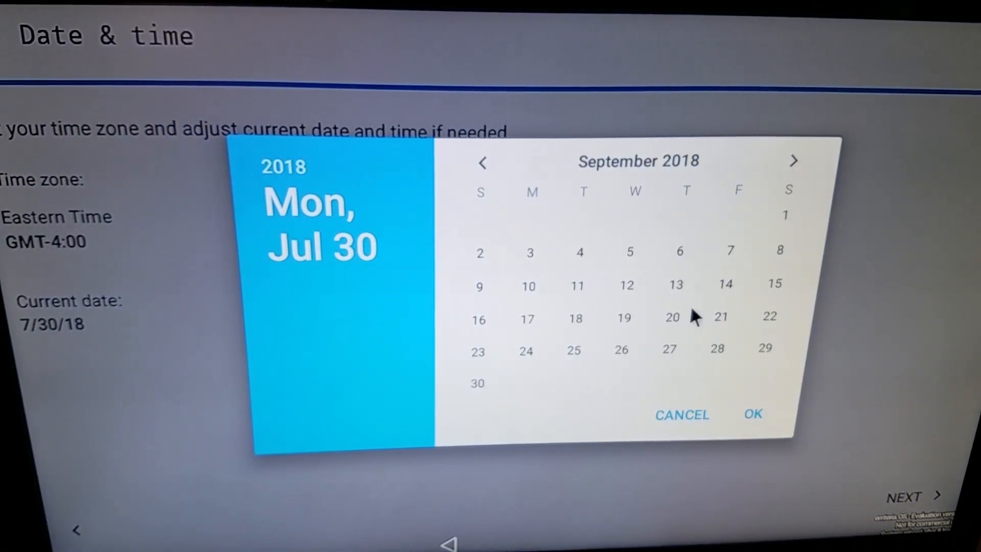
{"action": "left_click", "coordinate": [753, 413]}
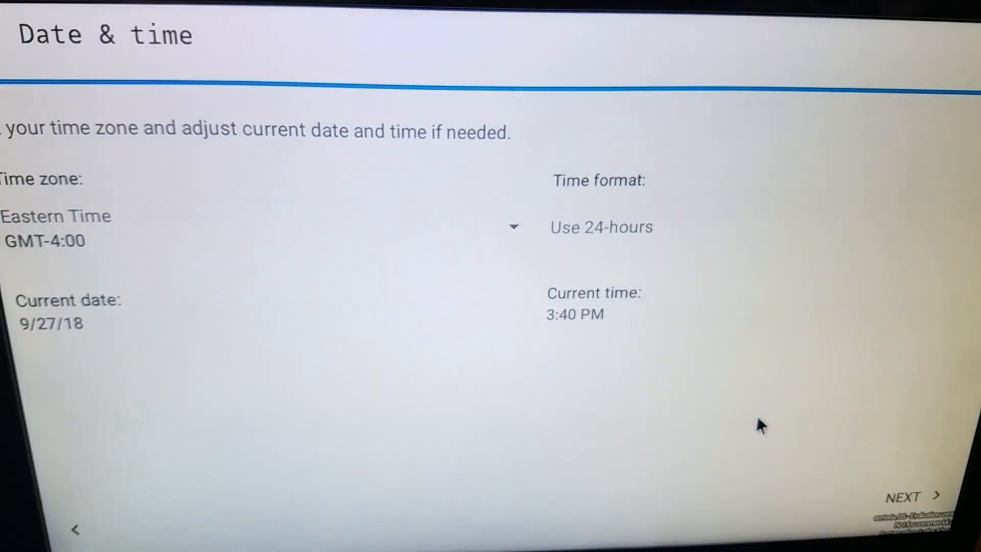
{"action": "left_click", "coordinate": [908, 495]}
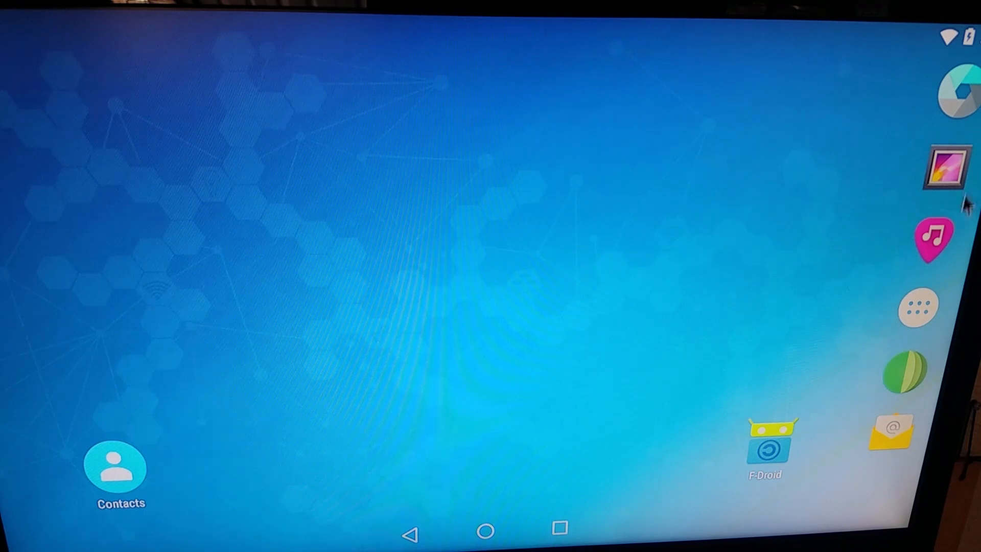
{"action": "mouse_move", "coordinate": [917, 312]}
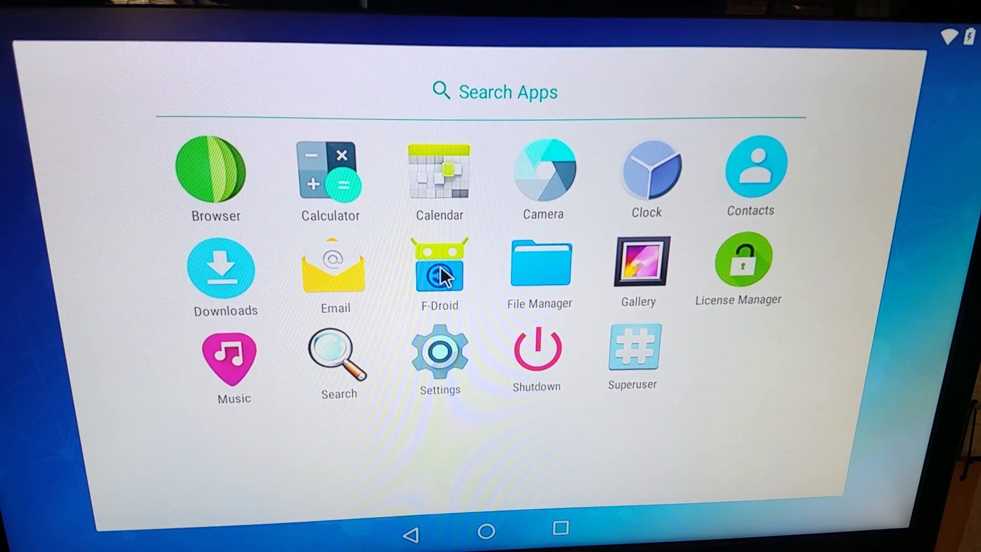
{"action": "mouse_move", "coordinate": [225, 159]}
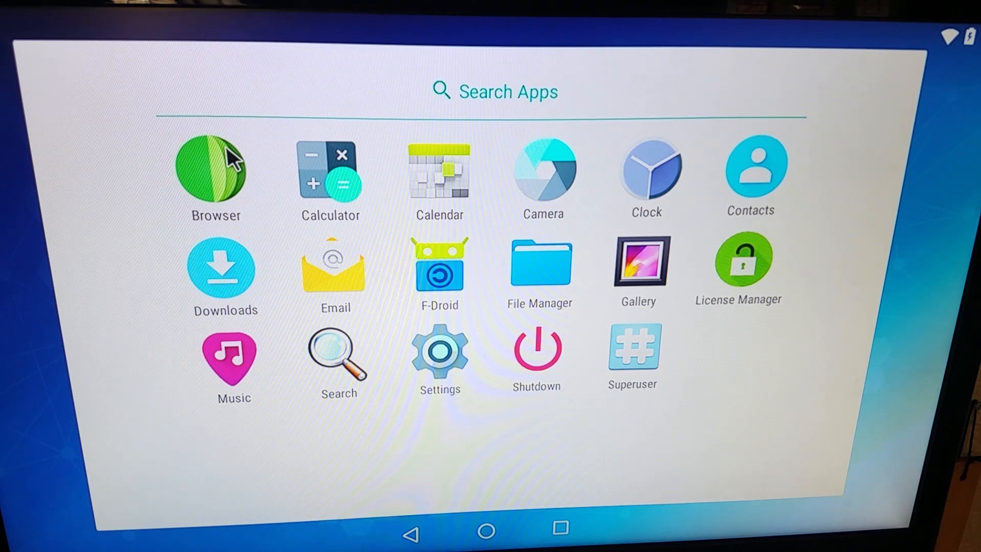
Step: Launch Settings from the app drawer
{"action": "left_click", "coordinate": [215, 172]}
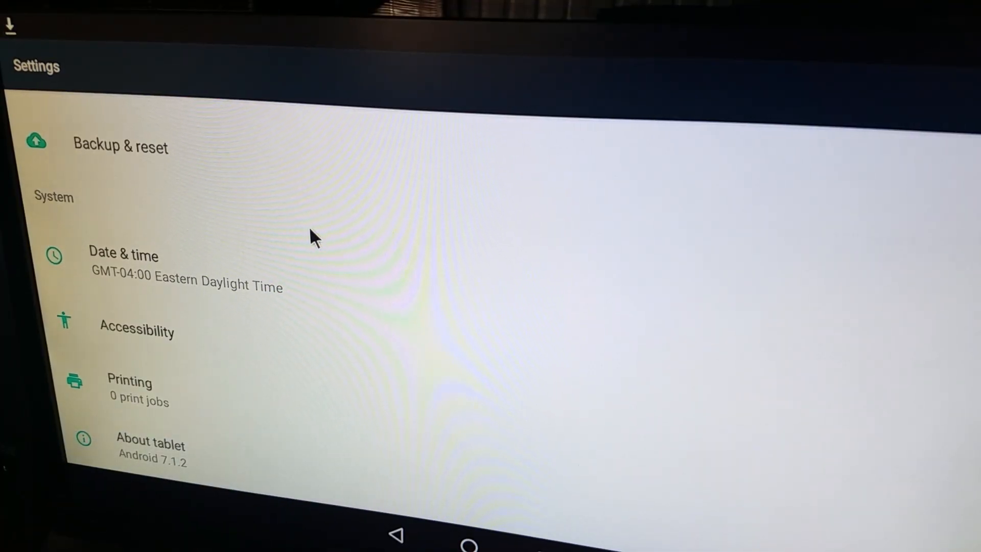
{"action": "mouse_move", "coordinate": [147, 472]}
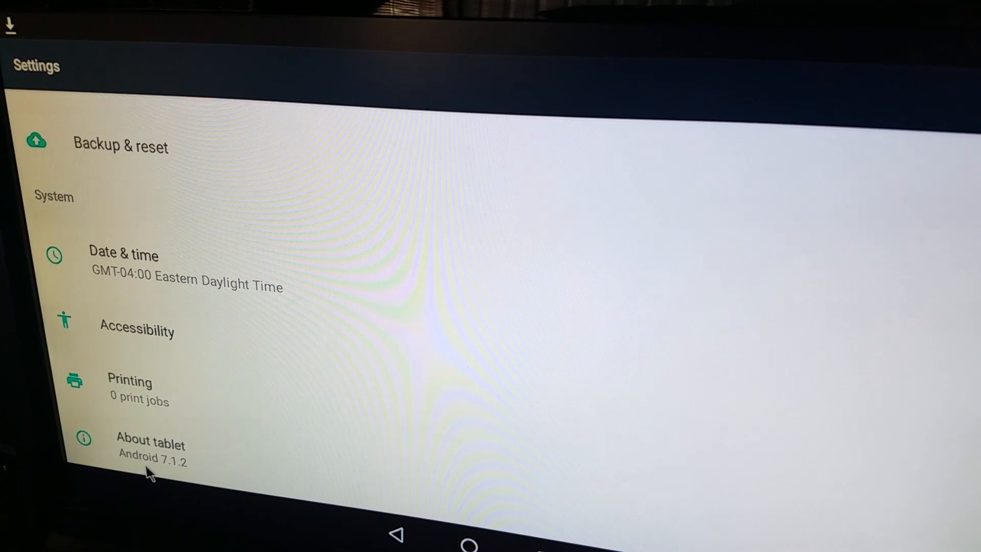
{"action": "left_click", "coordinate": [150, 445]}
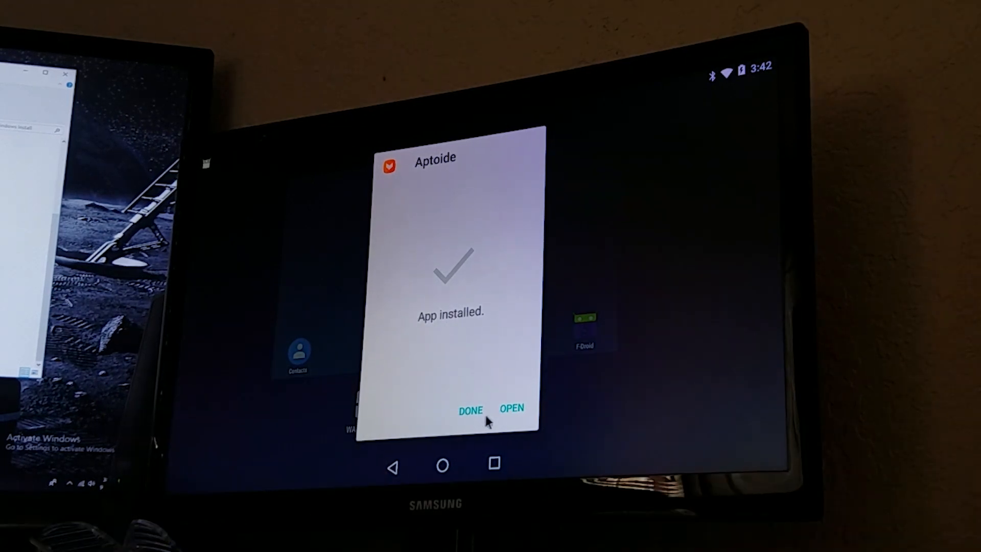
Step: Dismiss the install notice and start the Spotify download with root auto-install allowed
{"action": "left_click", "coordinate": [470, 410]}
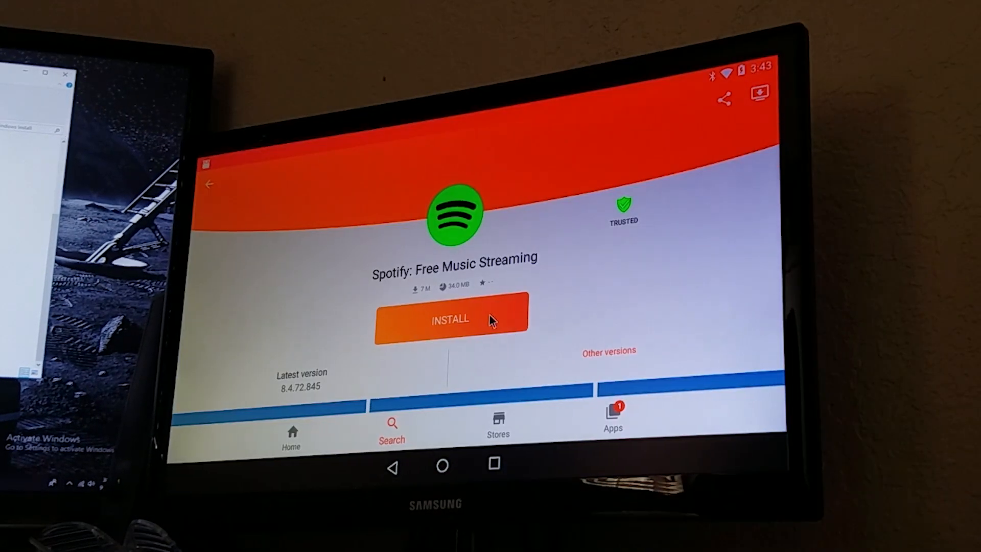
{"action": "left_click", "coordinate": [449, 320]}
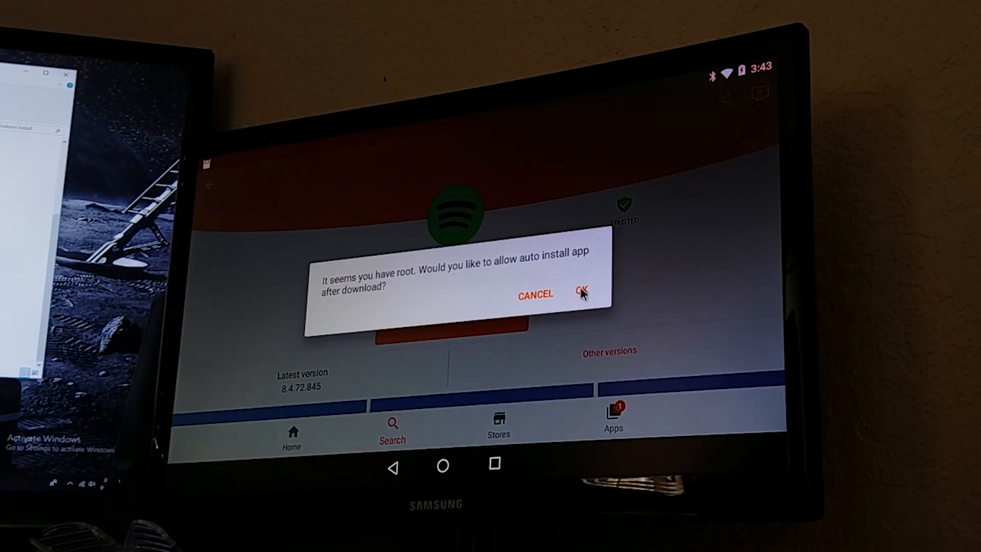
{"action": "left_click", "coordinate": [580, 294]}
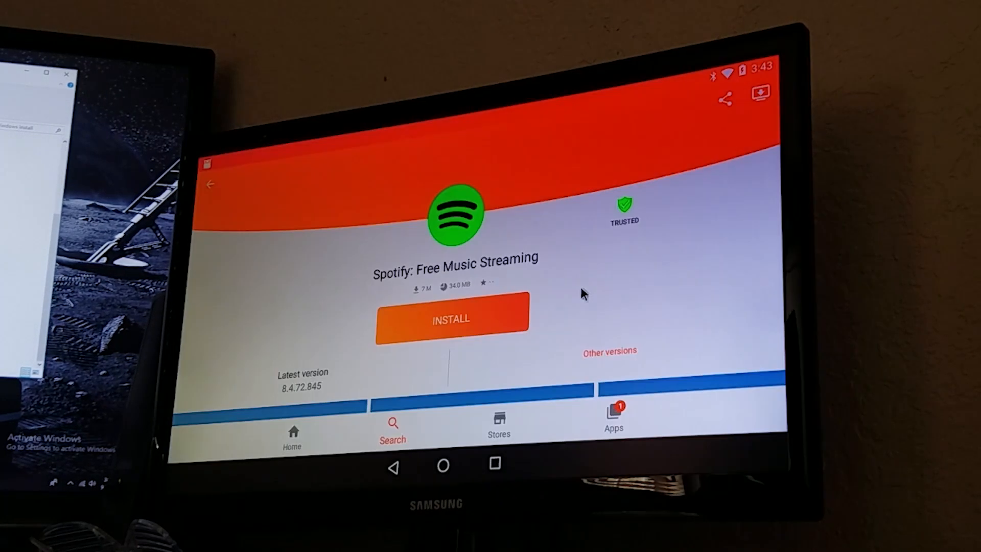
{"action": "left_click", "coordinate": [451, 319]}
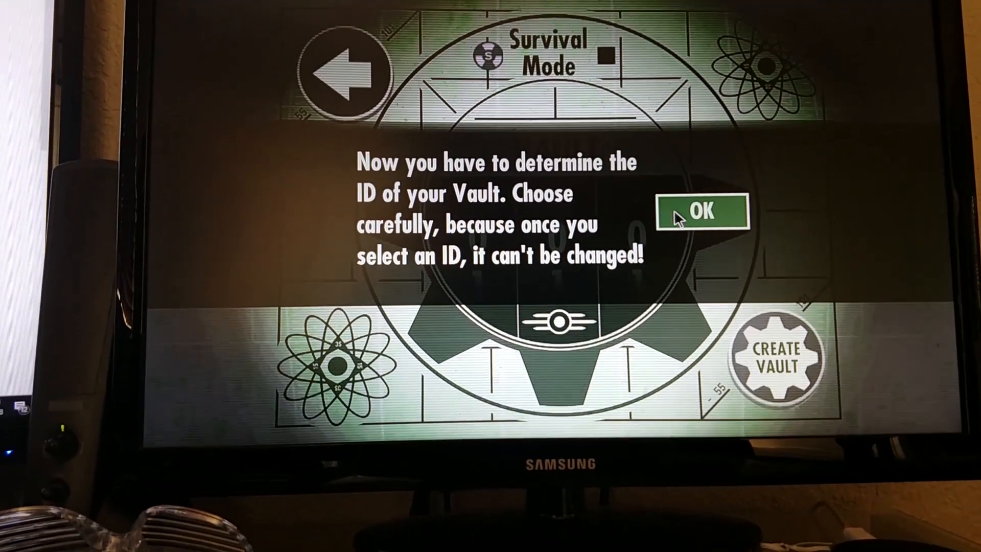
Step: Create Survival Mode Vault 314 and advance through the intro captions to the loading screen
{"action": "left_click", "coordinate": [696, 212]}
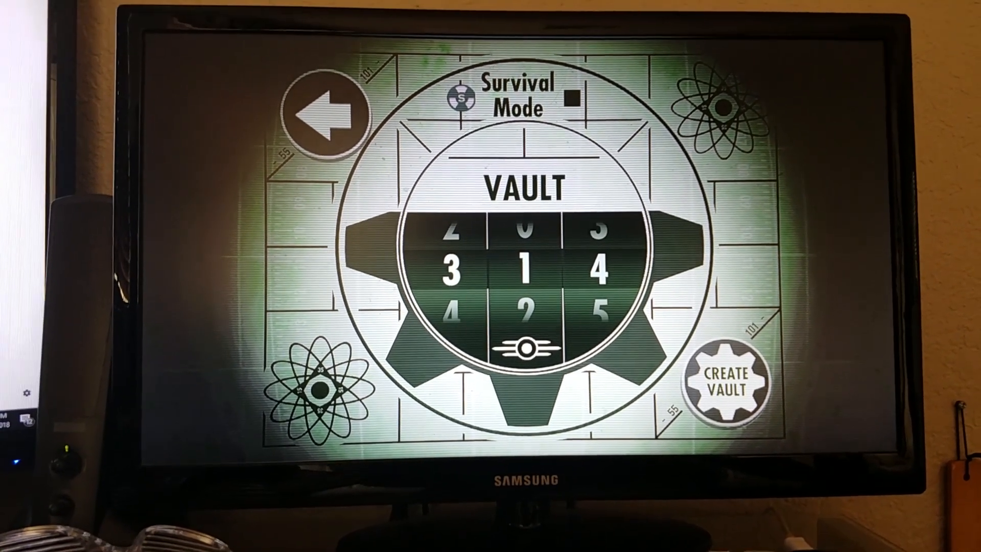
{"action": "left_click", "coordinate": [725, 381]}
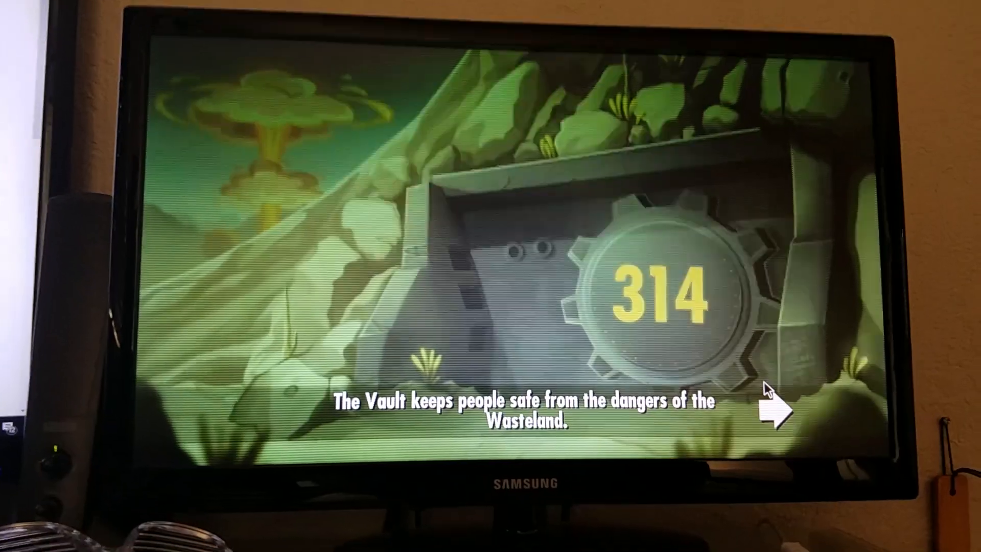
{"action": "left_click", "coordinate": [777, 413]}
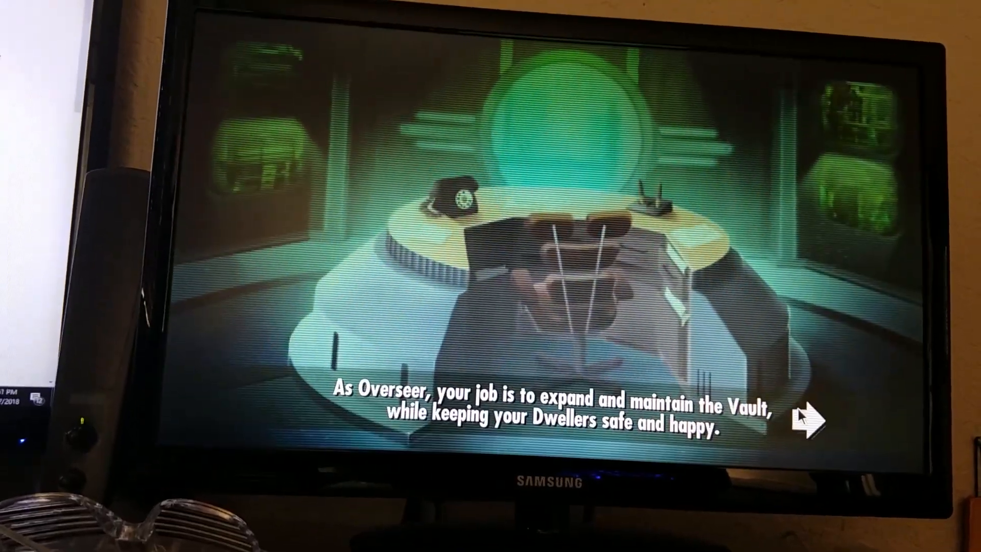
{"action": "left_click", "coordinate": [813, 416]}
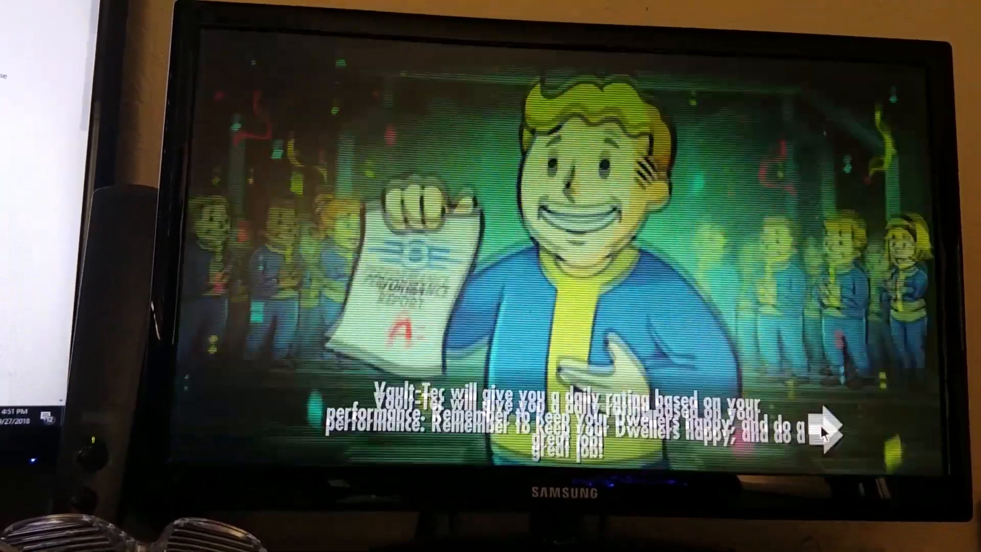
{"action": "left_click", "coordinate": [823, 432]}
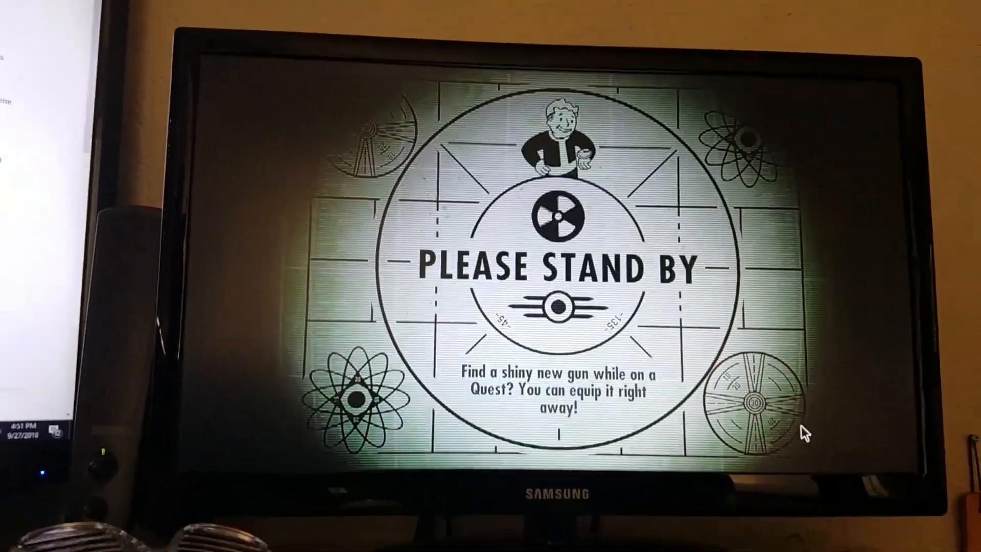